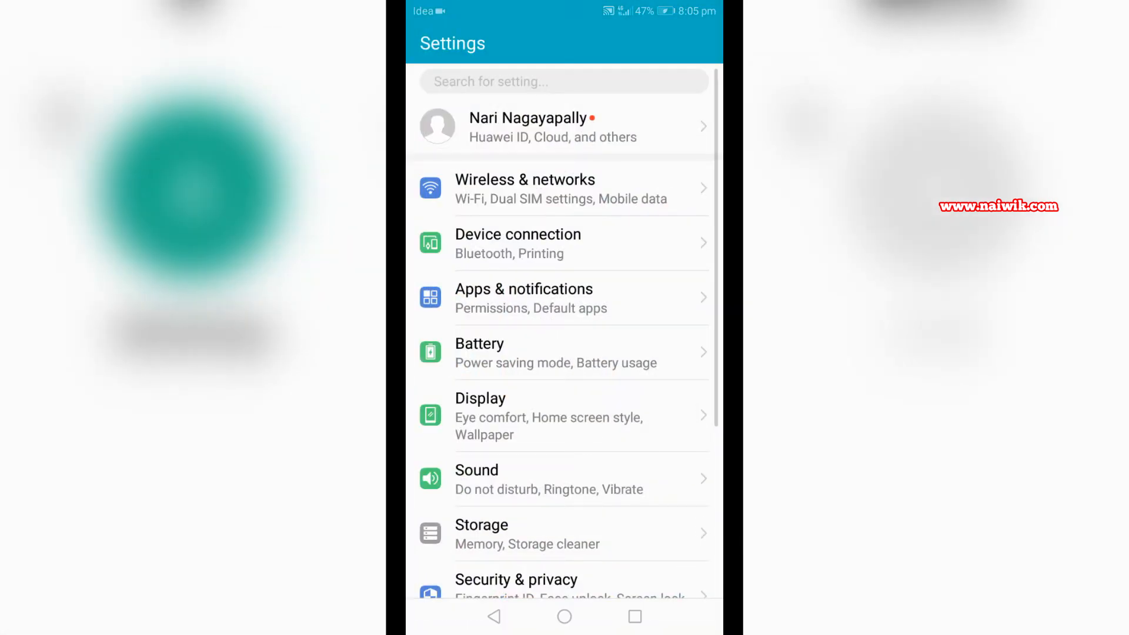
Open the Phone call settings page listing Speed dial under other settings
left_click(525, 189)
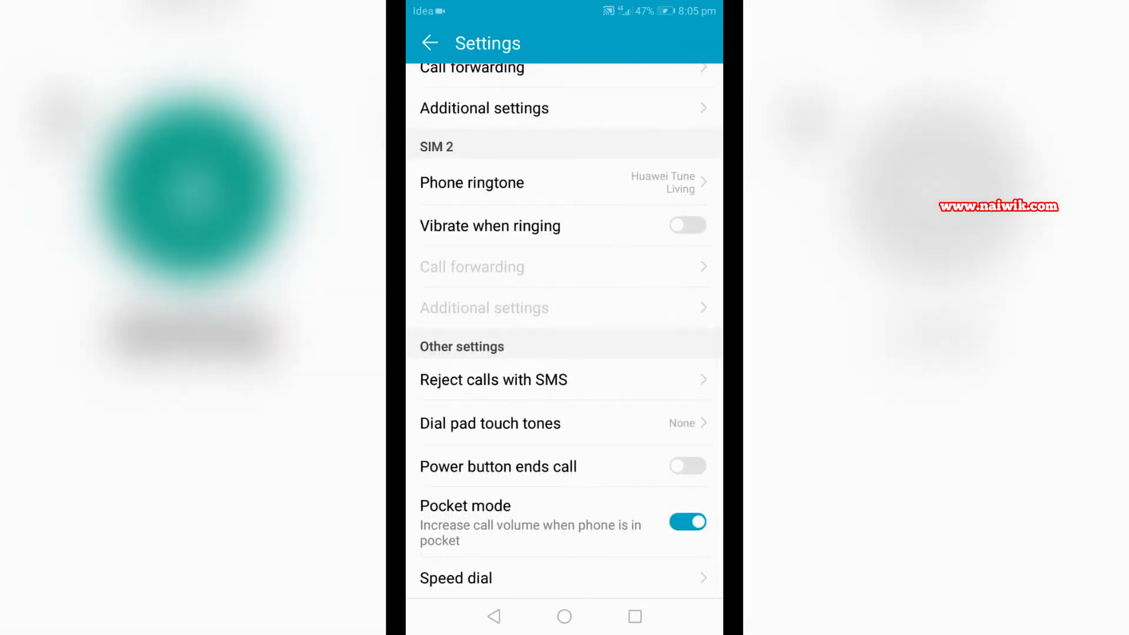
Check that speed dial slots 5 and 6 hold contacts, then return home
left_click(455, 577)
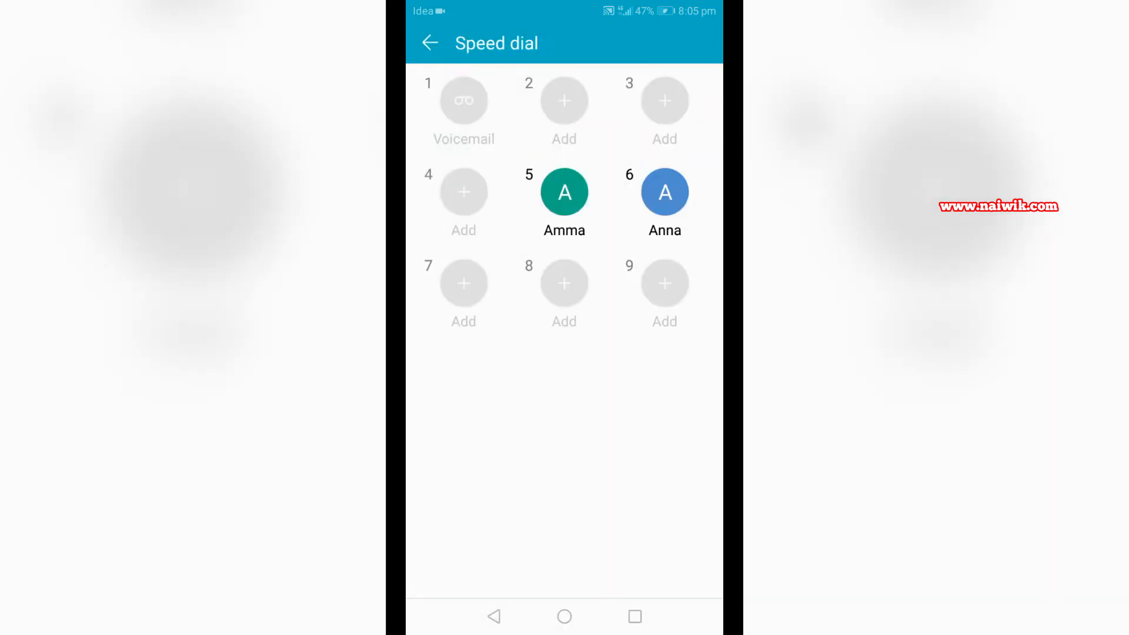
left_click(462, 283)
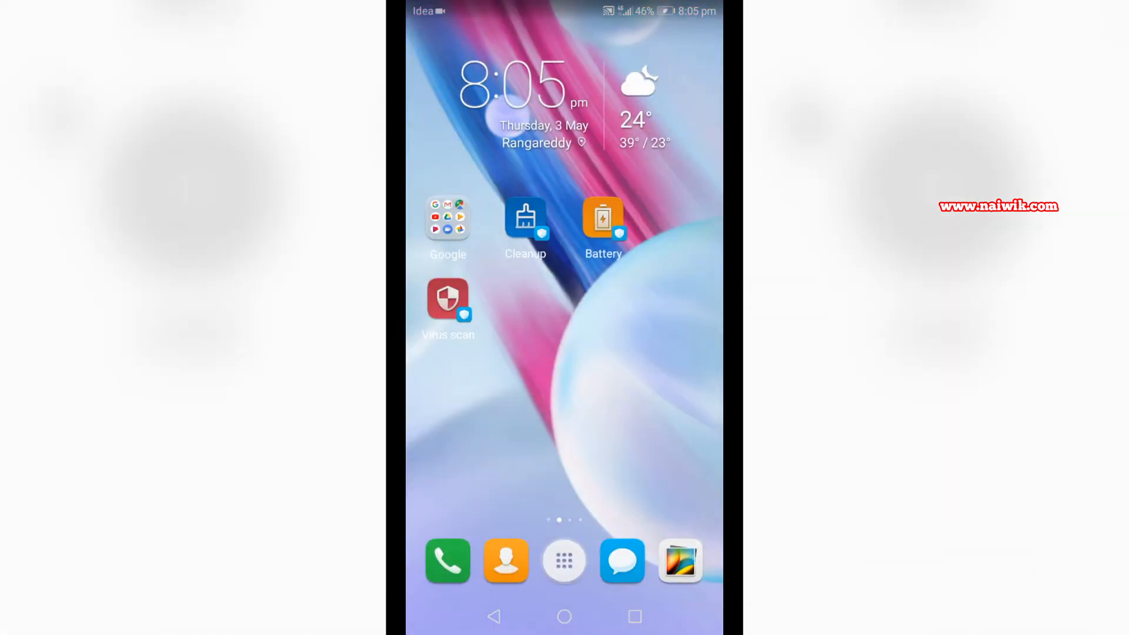
Call the slot-6 contact by holding key 6 in the dialer, then hang up
left_click(447, 561)
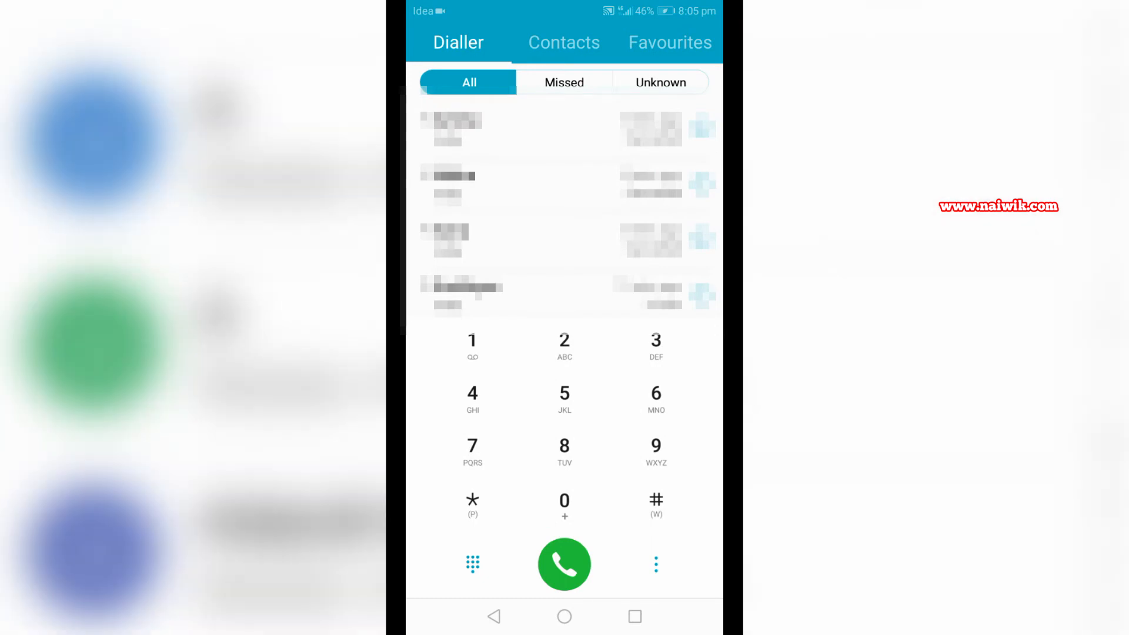
left_click(564, 564)
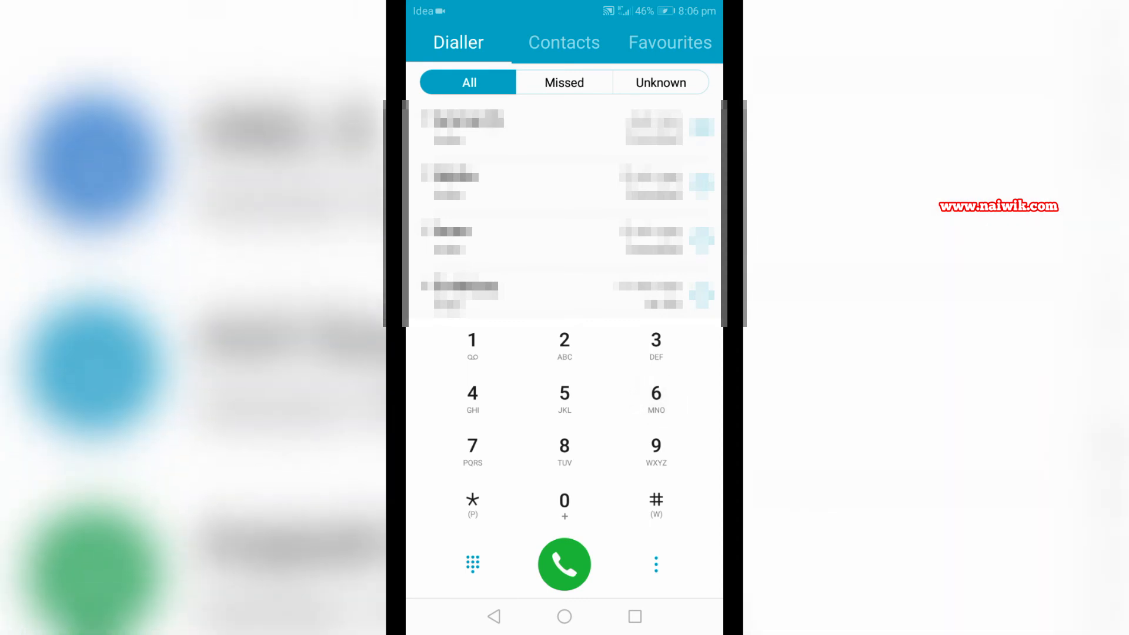
left_click(563, 564)
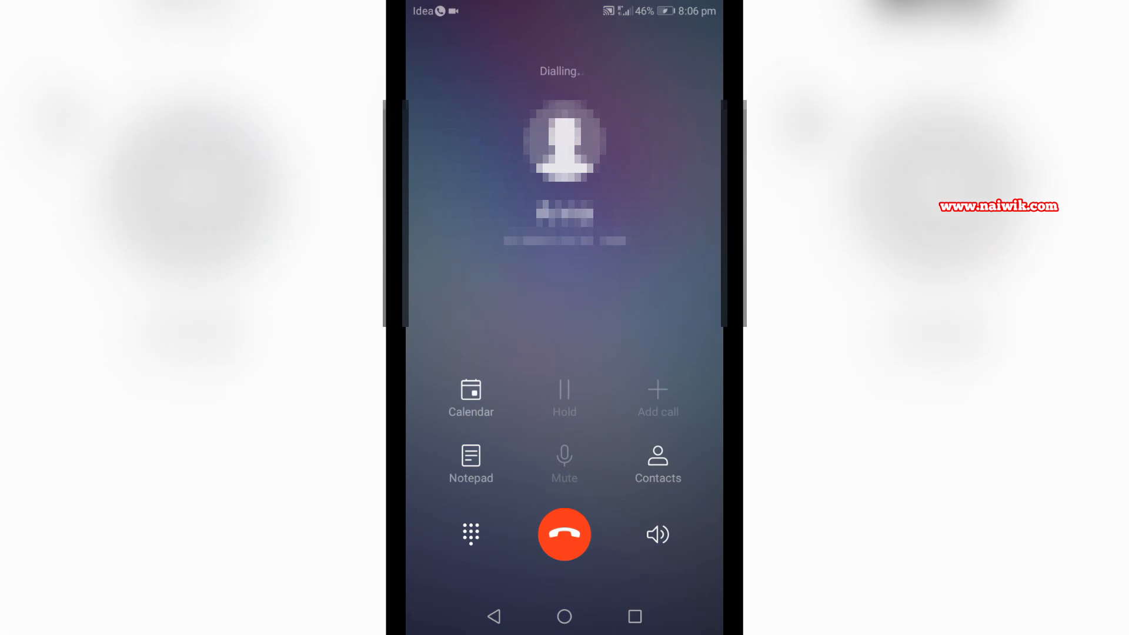
left_click(564, 534)
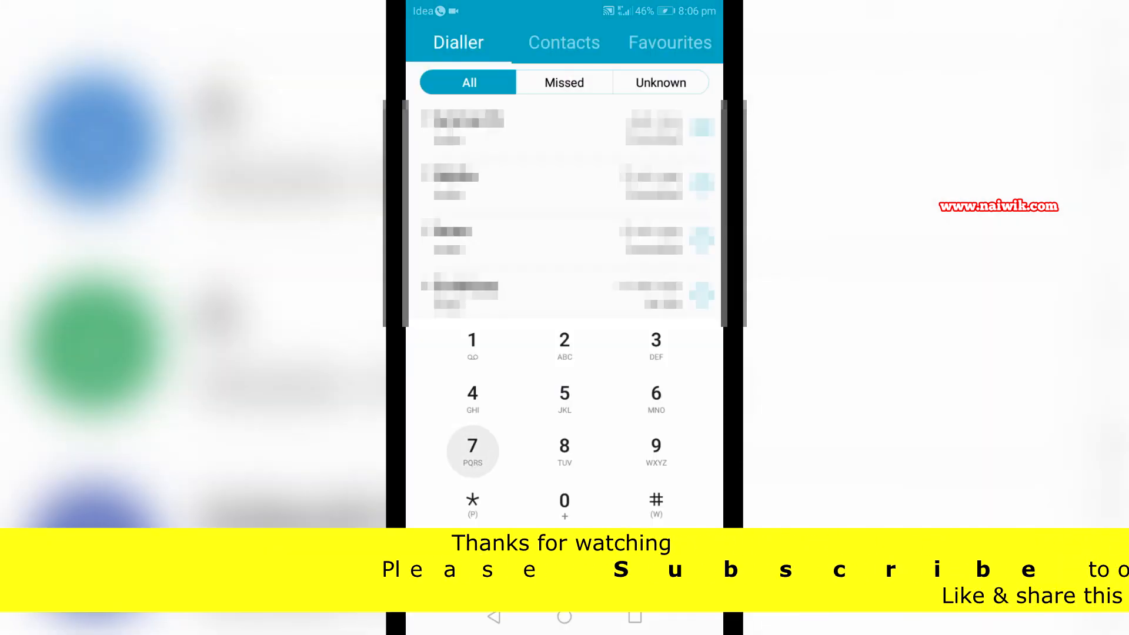